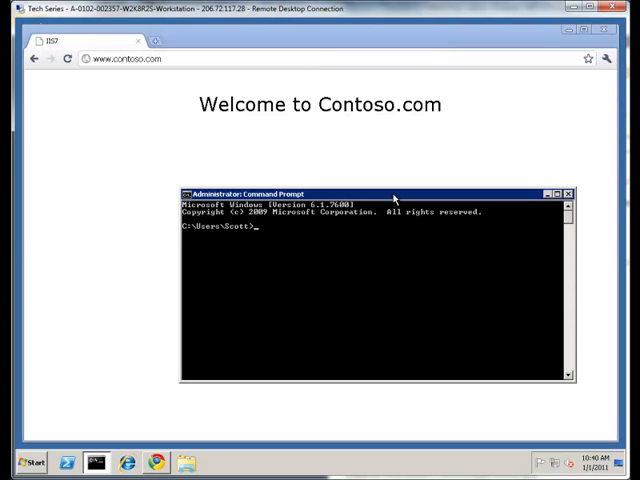
Ping google.com and get four replies with 0% loss and about 9 ms average
type("ping google.com")
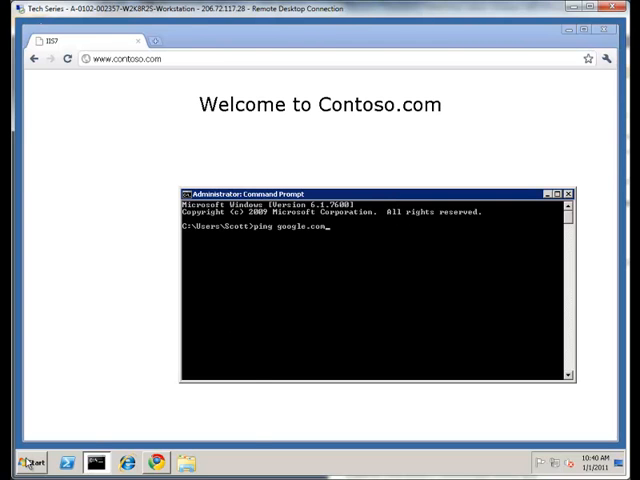
left_click(28, 462)
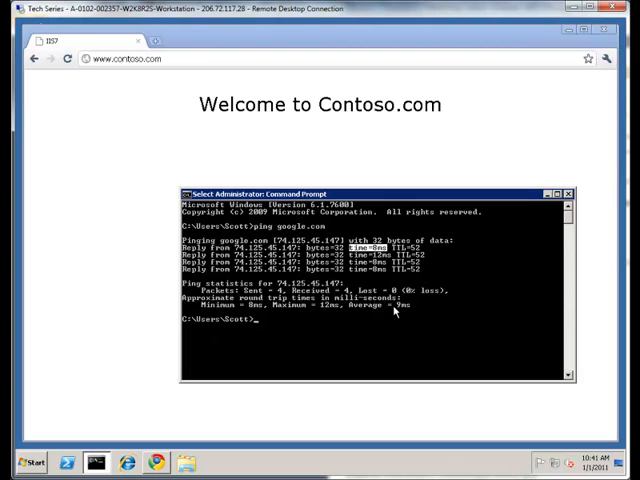
mouse_move(397, 310)
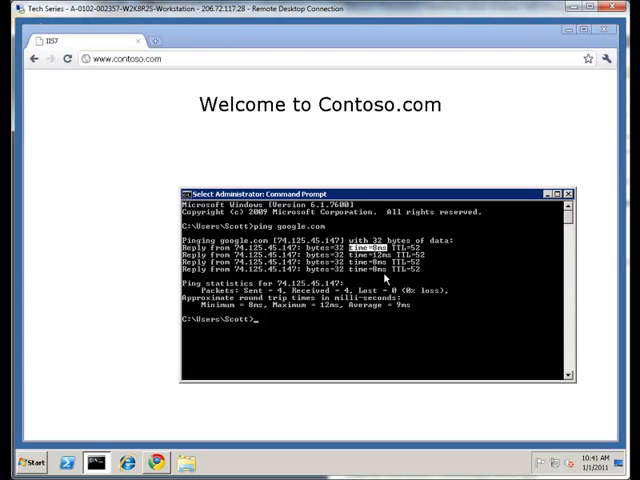
mouse_move(473, 280)
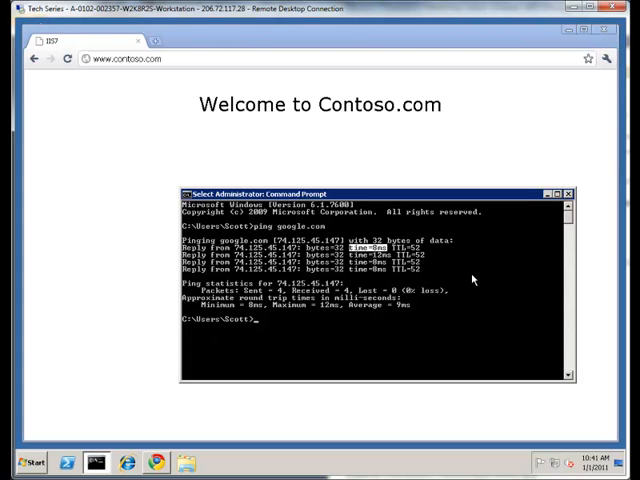
mouse_move(335, 322)
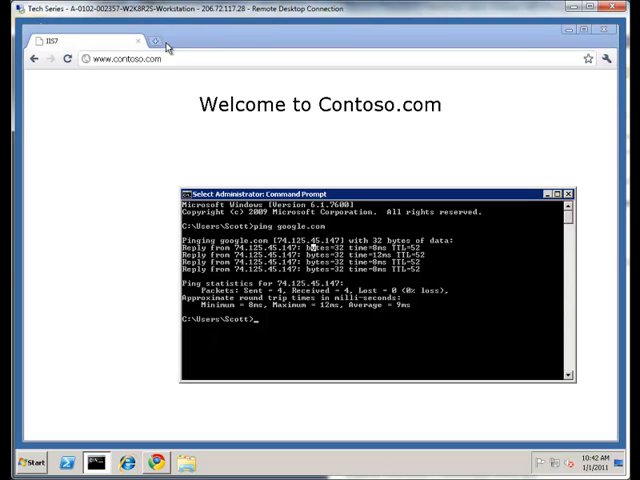
type("google.com")
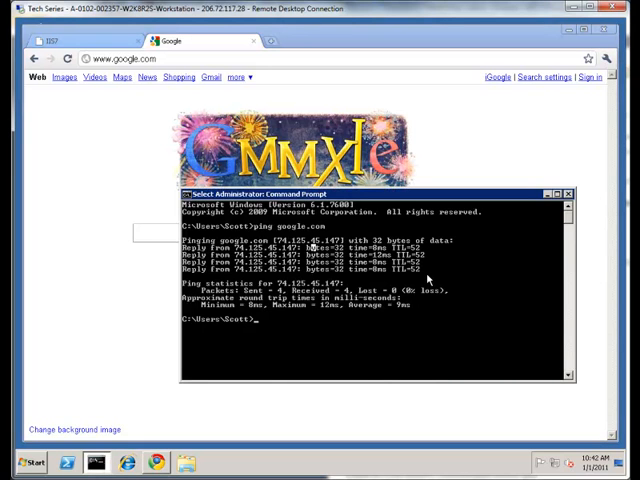
Show ping's usage and options with 'ping /?', then ping google.com again
type("ping google.com")
type("ping /?")
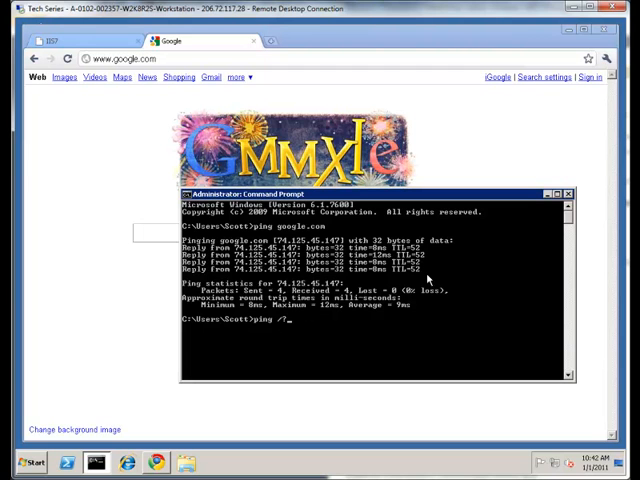
key("enter")
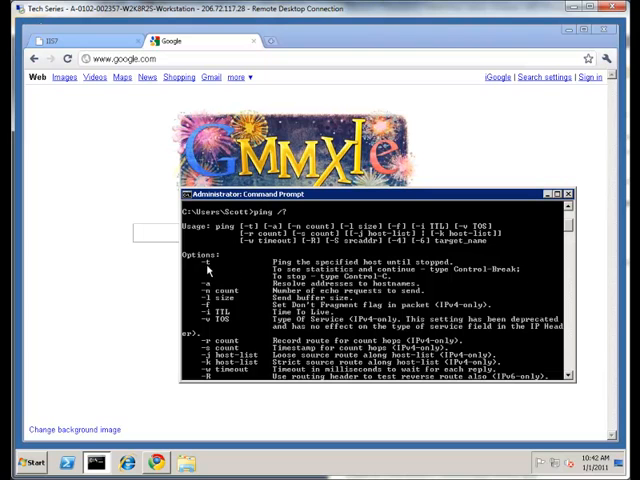
mouse_move(293, 369)
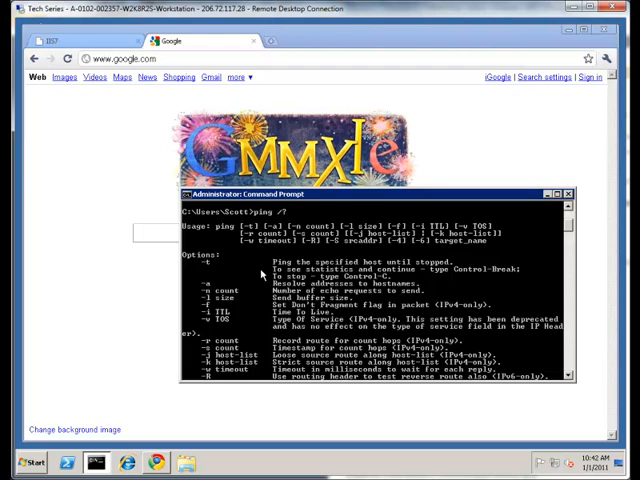
mouse_move(205, 267)
type("ping google.com")
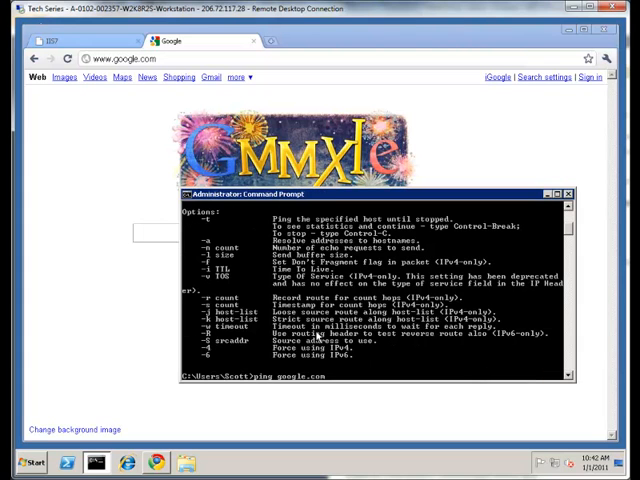
key("BackSpace")
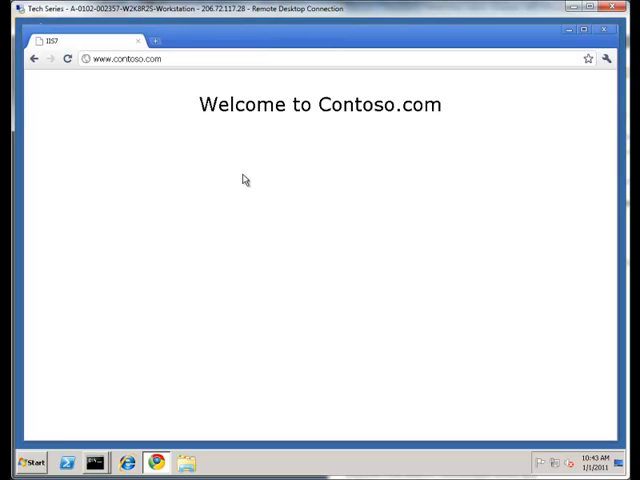
mouse_move(390, 98)
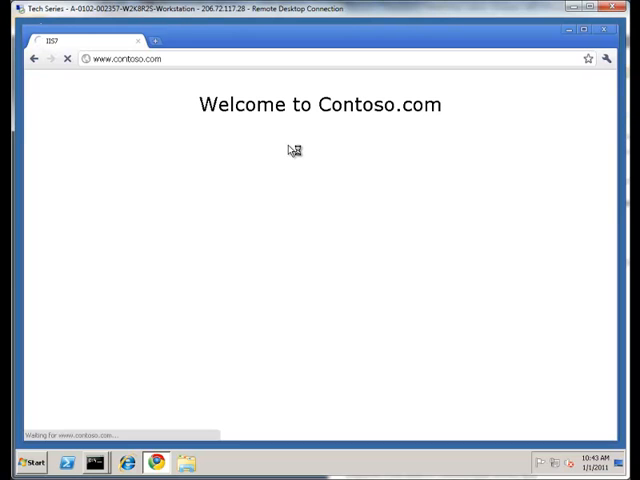
mouse_move(238, 195)
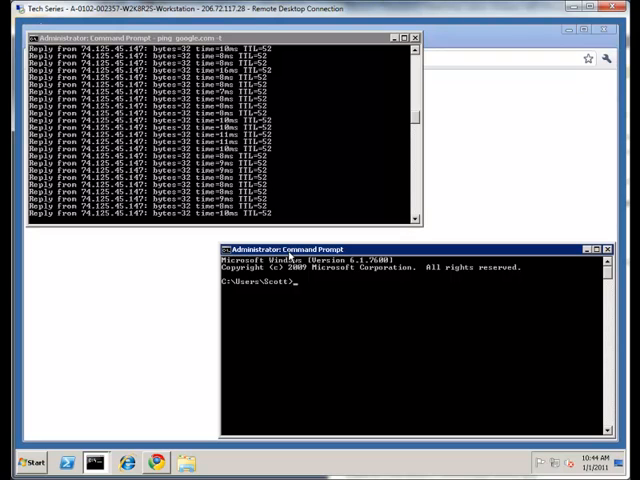
type("ping")
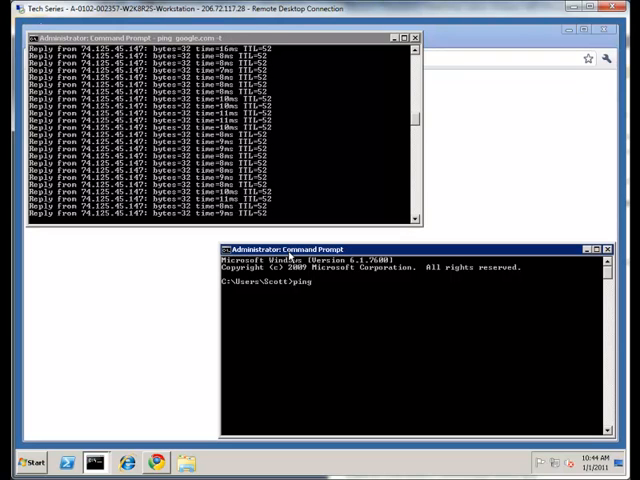
type("www.conteso")
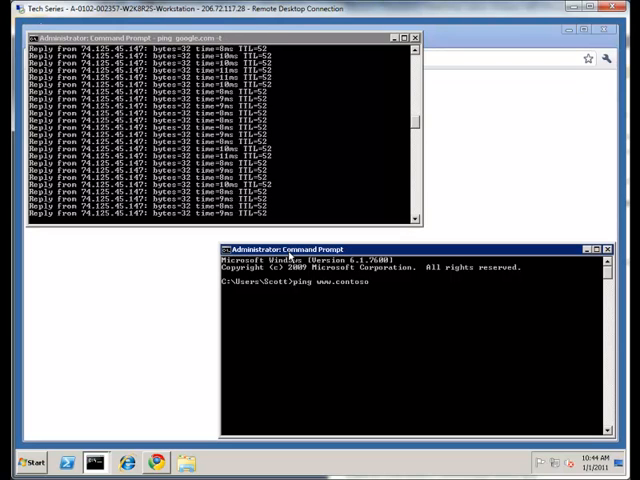
key("enter")
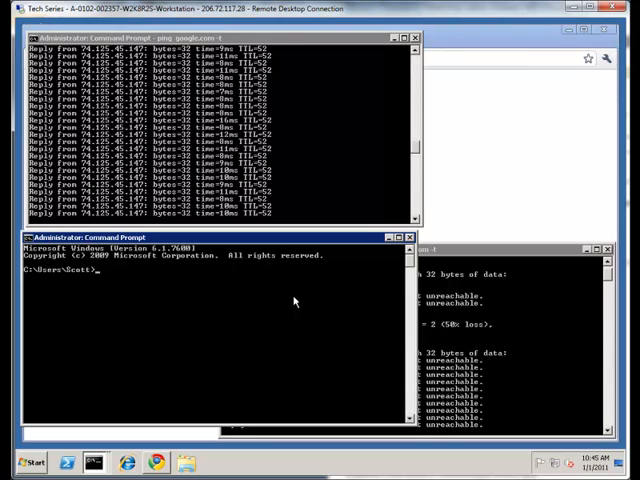
type("tracert")
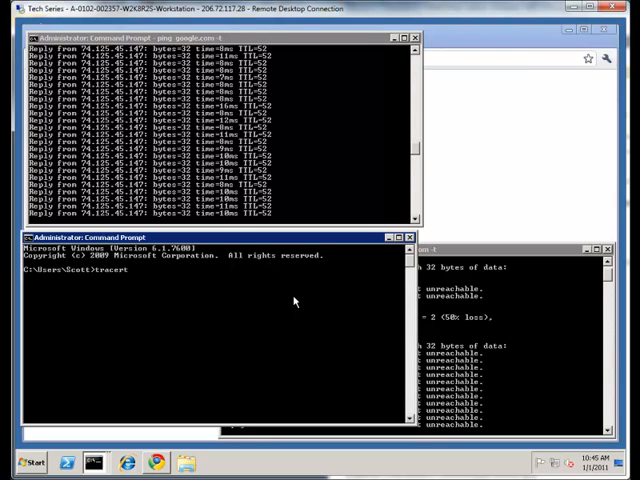
type("www.google.com")
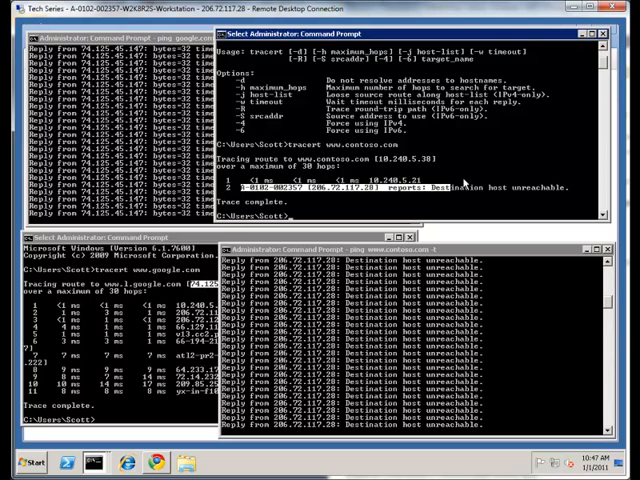
mouse_move(465, 183)
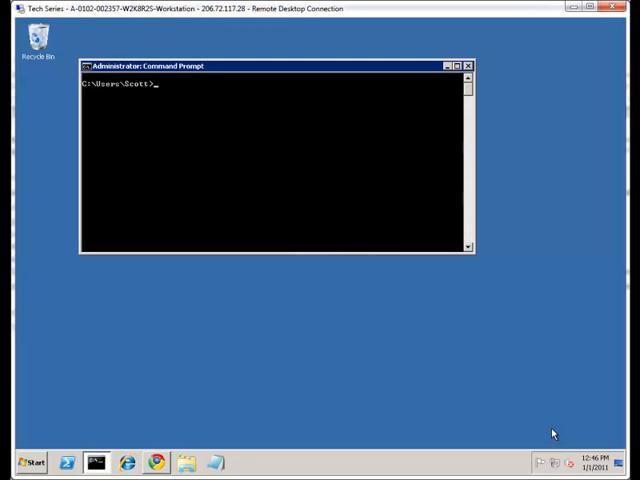
mouse_move(200, 82)
type("ping google.com -t")
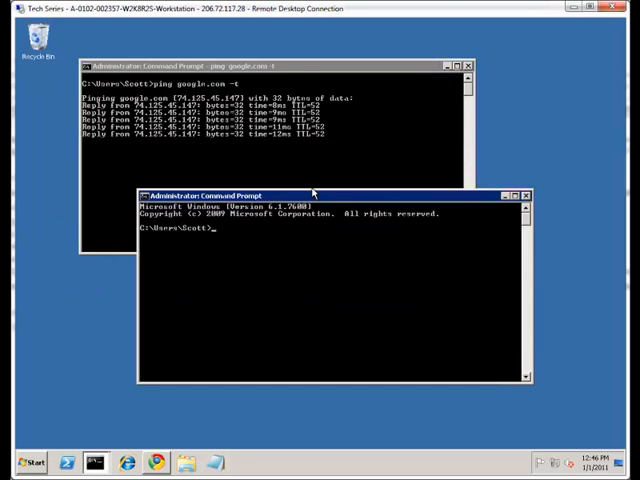
Start a continuous 'ping google.com -t' in the first Command Prompt window
type("pinig ni")
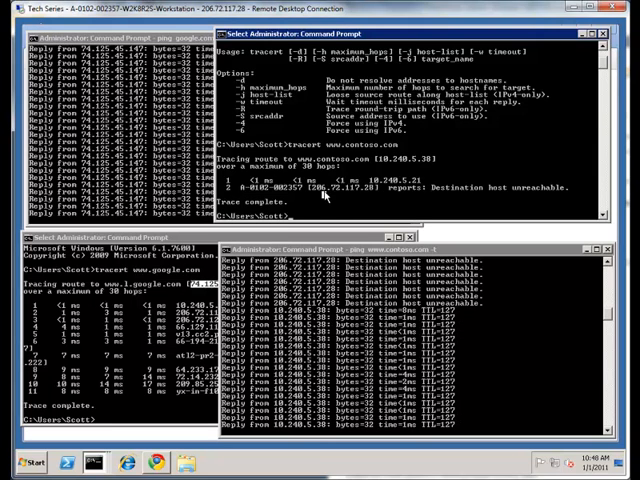
Ping google.com twice with 0% loss, stopping the -t run with Ctrl+C
type("ping google.com")
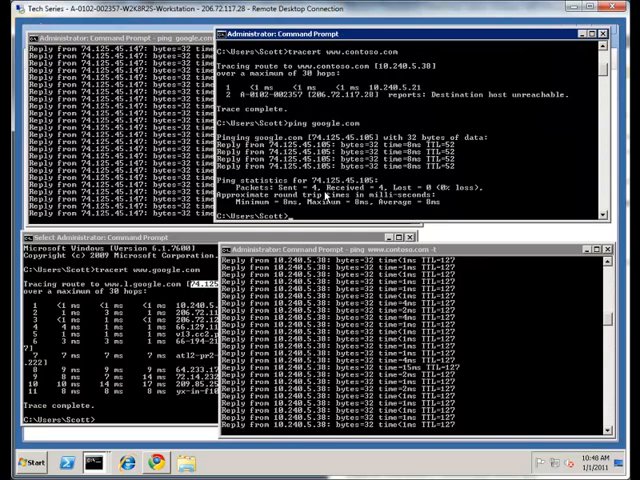
type("ping google.com -t")
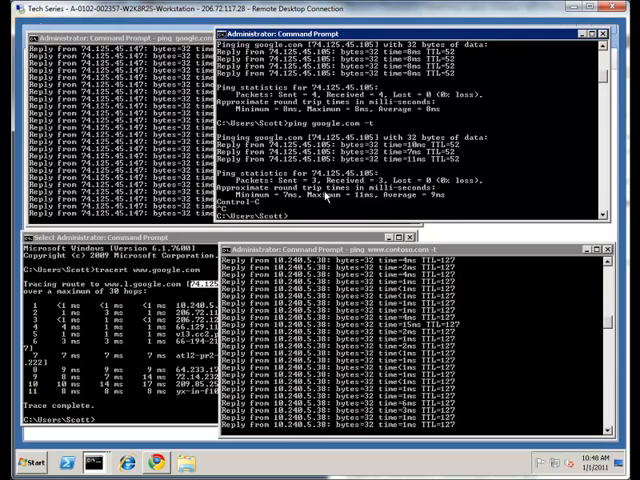
type("ping")
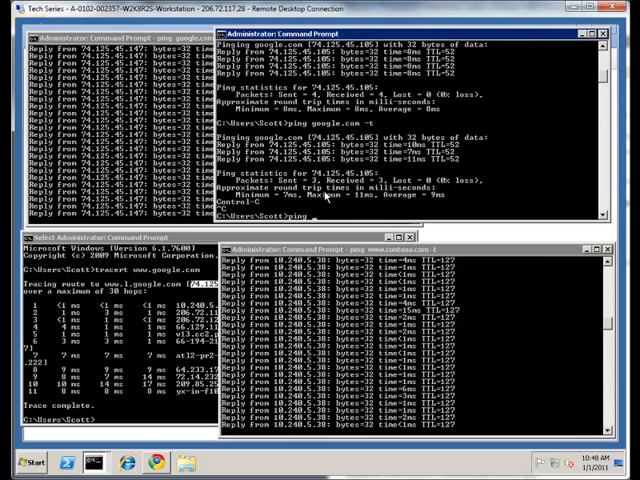